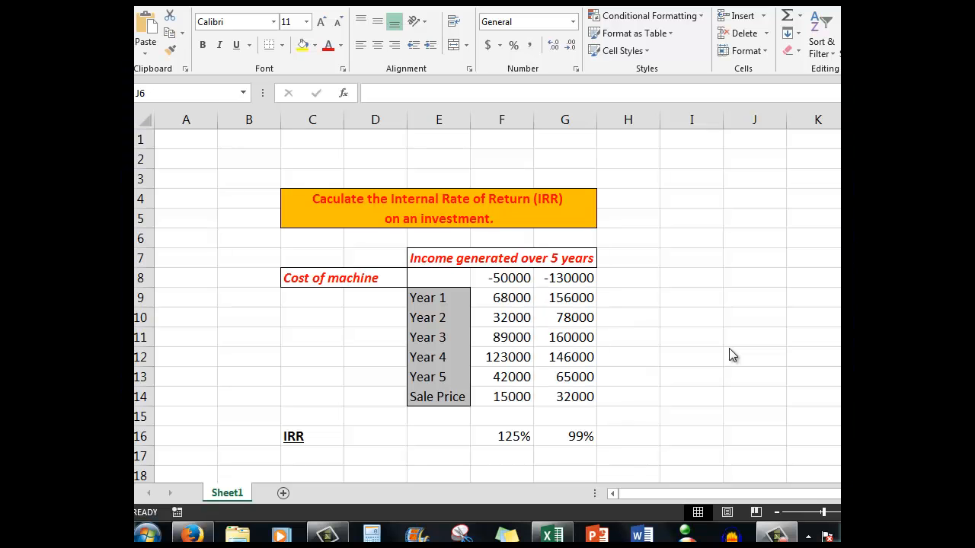
{"action": "mouse_move", "coordinate": [730, 266]}
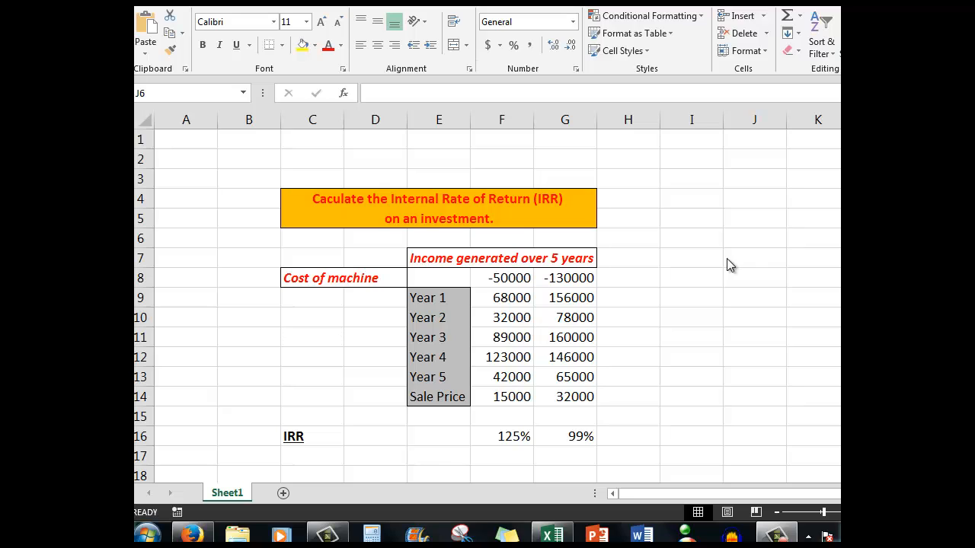
{"action": "mouse_move", "coordinate": [646, 236]}
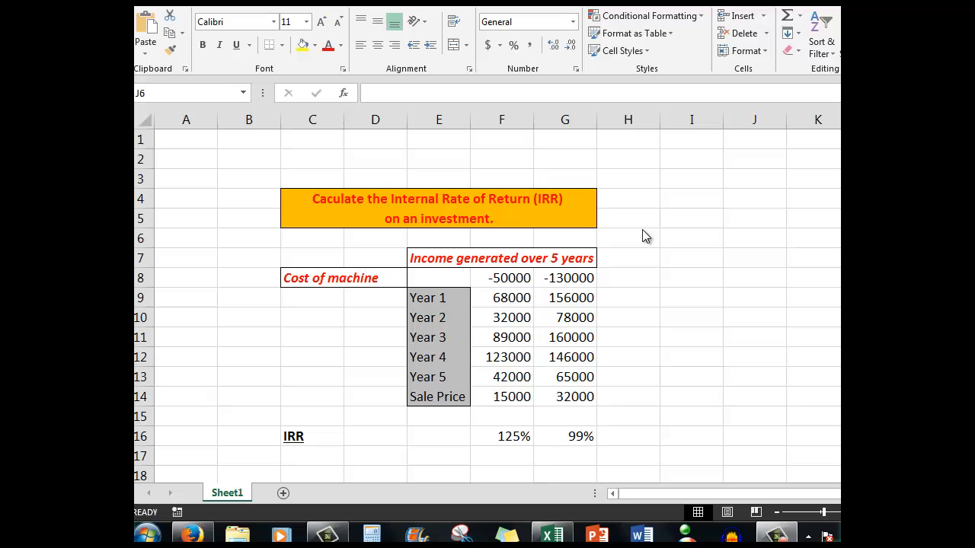
{"action": "mouse_move", "coordinate": [485, 229]}
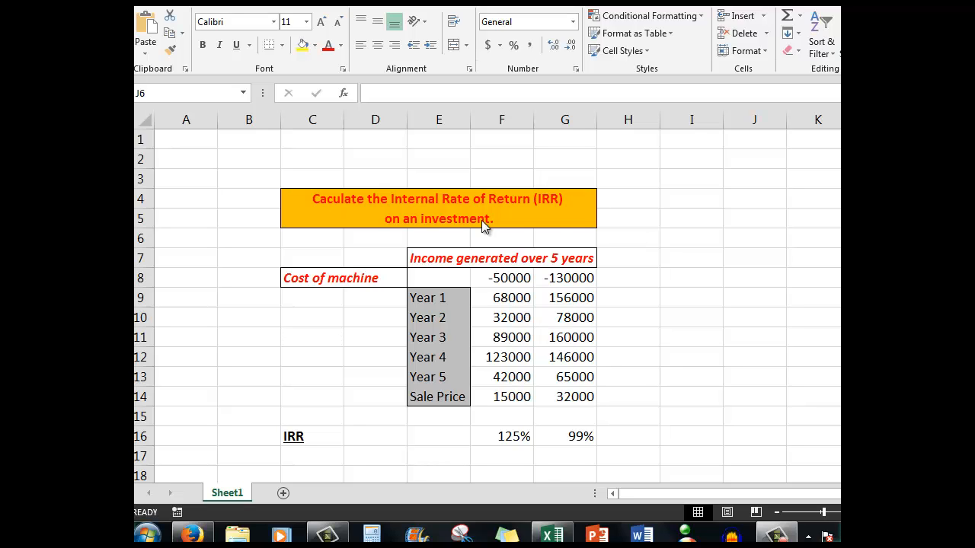
{"action": "mouse_move", "coordinate": [488, 225]}
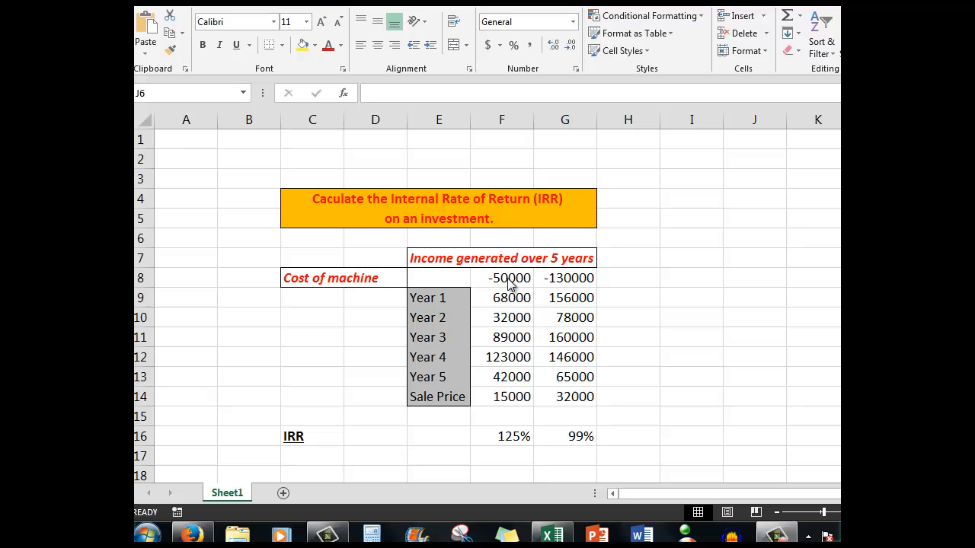
{"action": "mouse_move", "coordinate": [324, 284]}
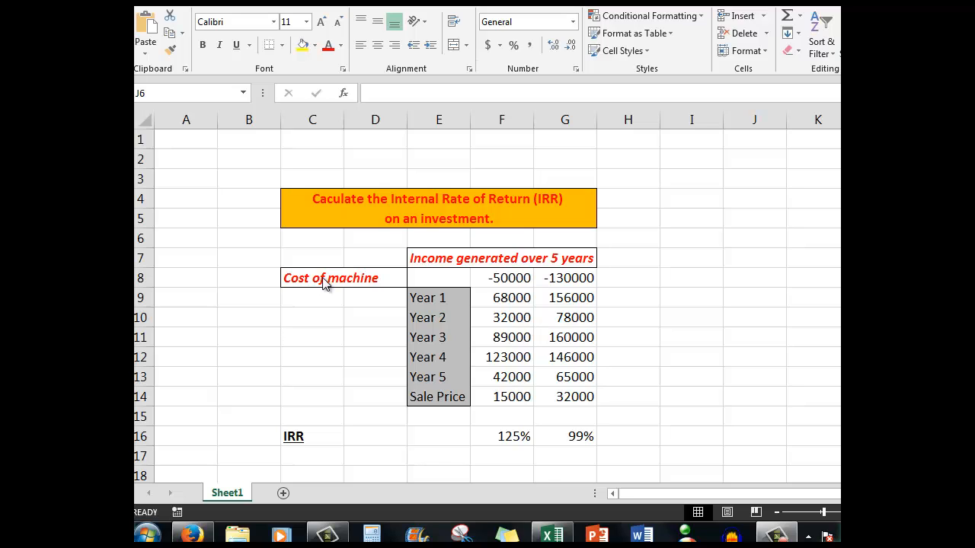
{"action": "mouse_move", "coordinate": [333, 284]}
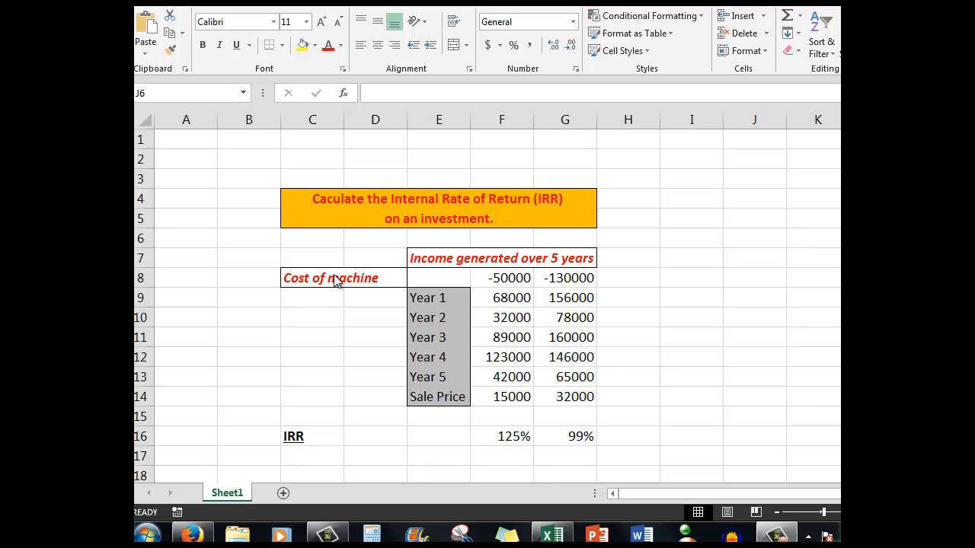
{"action": "mouse_move", "coordinate": [451, 279]}
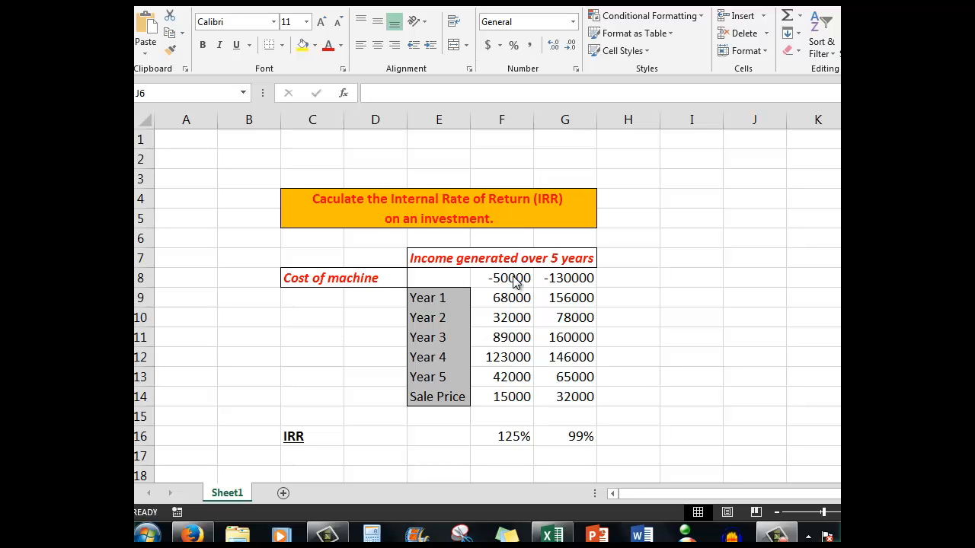
{"action": "mouse_move", "coordinate": [569, 282]}
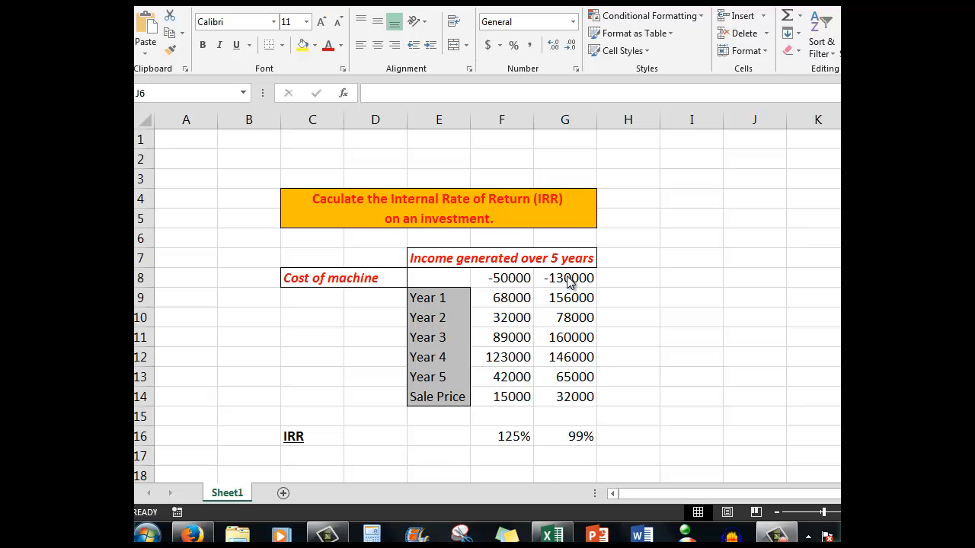
{"action": "mouse_move", "coordinate": [511, 297]}
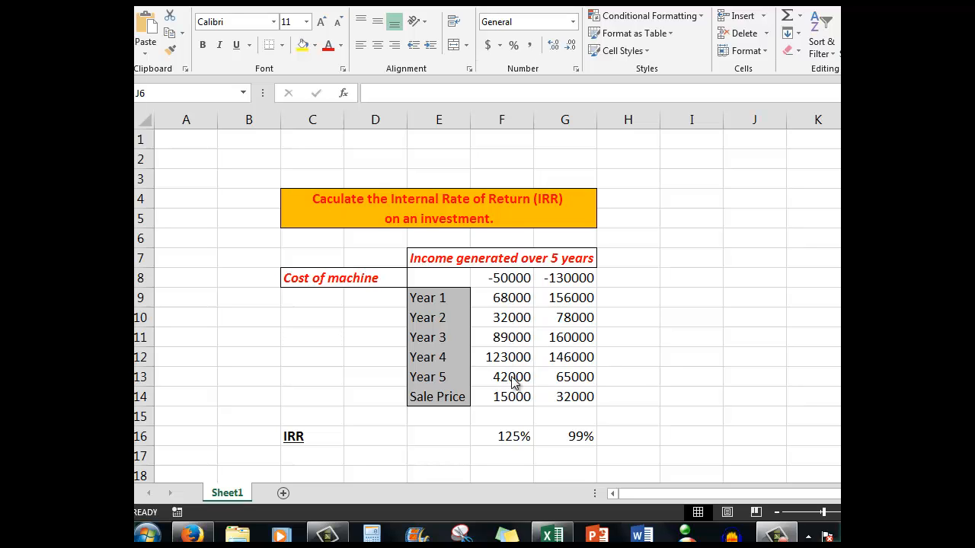
{"action": "mouse_move", "coordinate": [483, 402]}
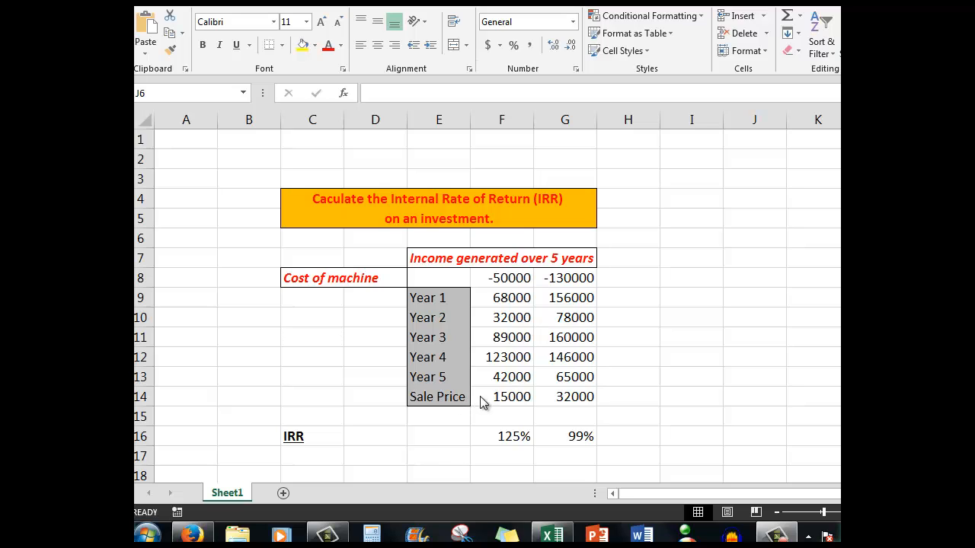
{"action": "mouse_move", "coordinate": [509, 401]}
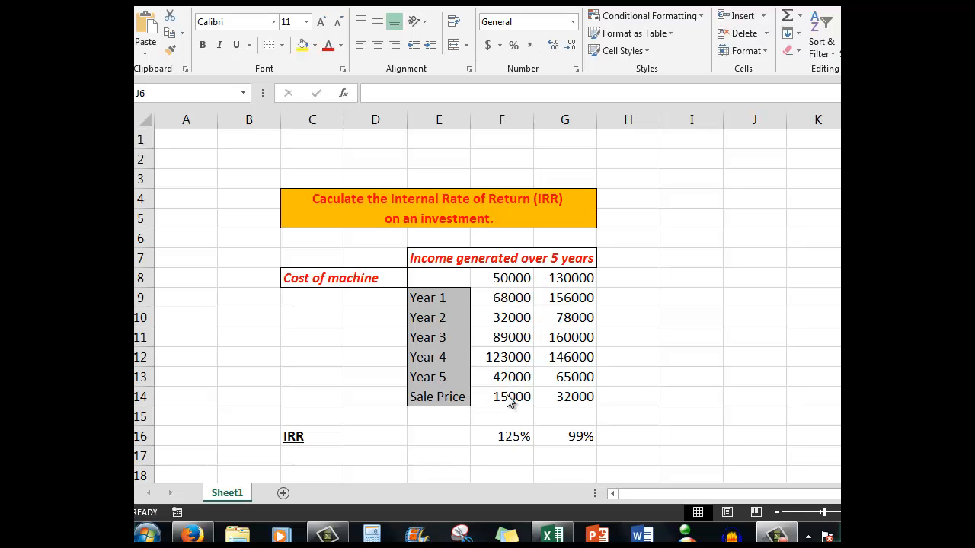
{"action": "mouse_move", "coordinate": [509, 338]}
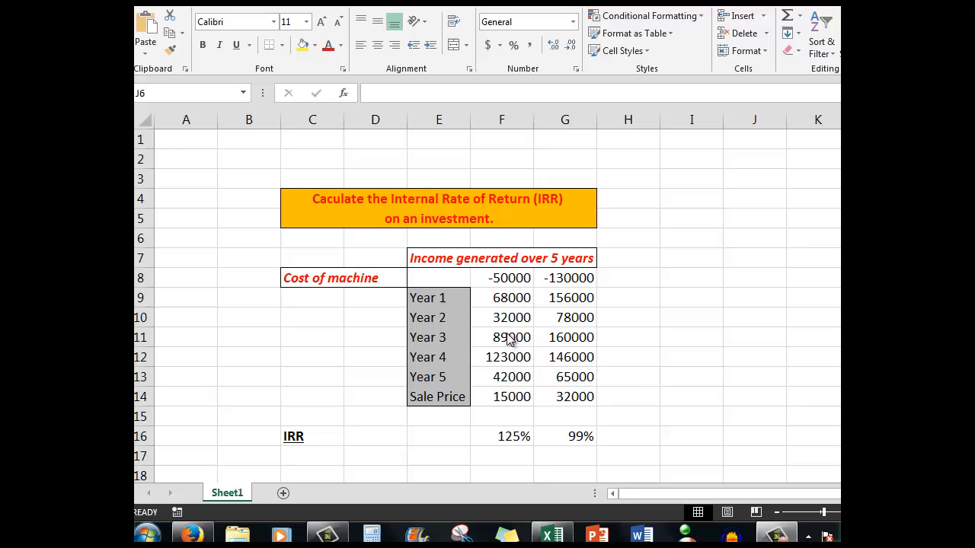
{"action": "mouse_move", "coordinate": [524, 407]}
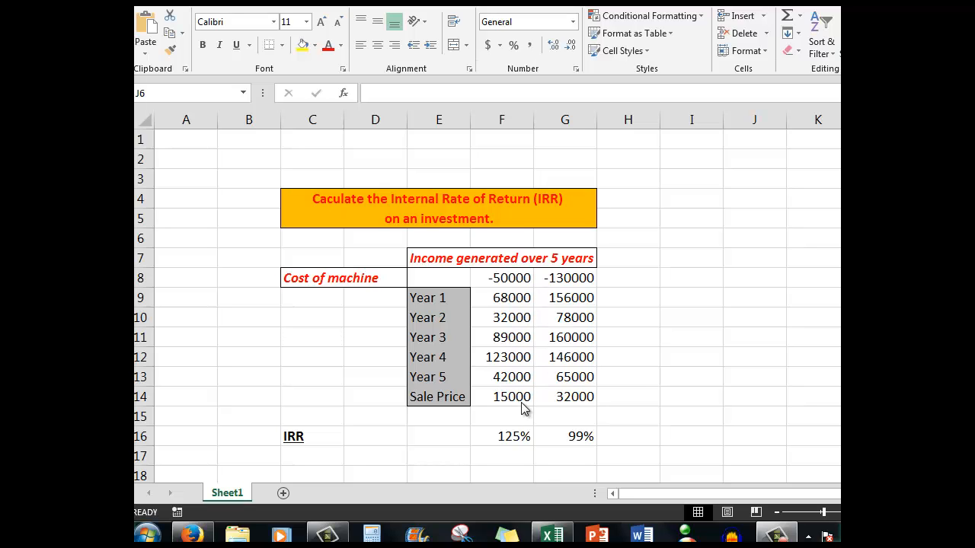
{"action": "mouse_move", "coordinate": [581, 402]}
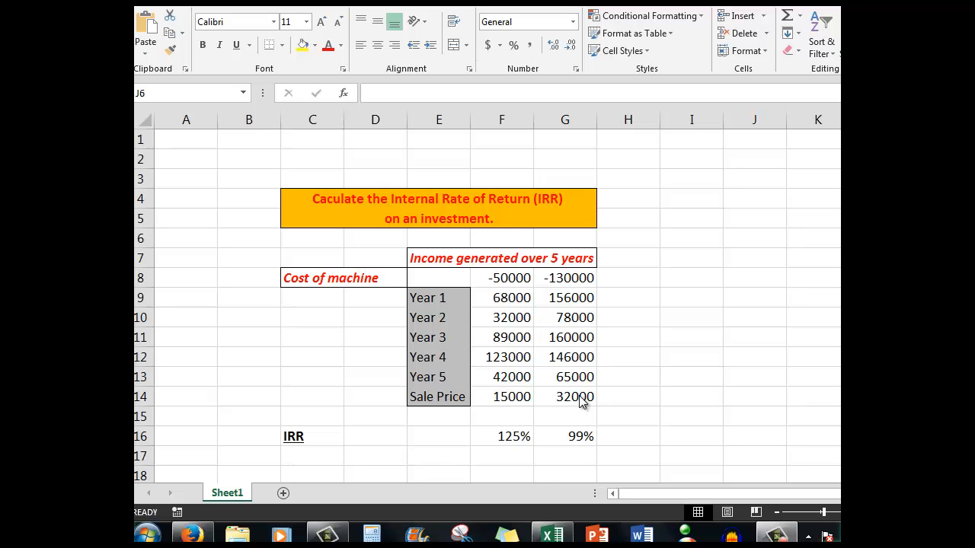
{"action": "mouse_move", "coordinate": [495, 440]}
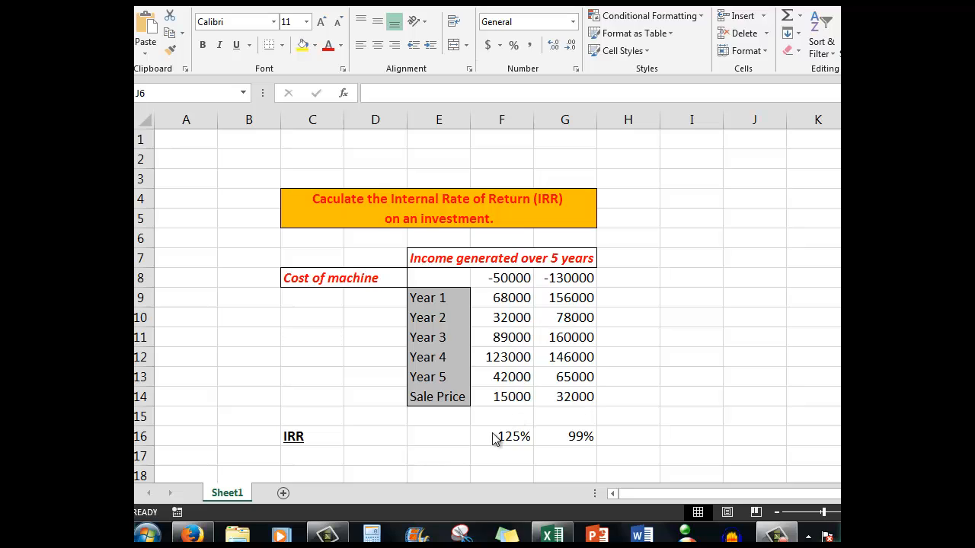
{"action": "mouse_move", "coordinate": [509, 443]}
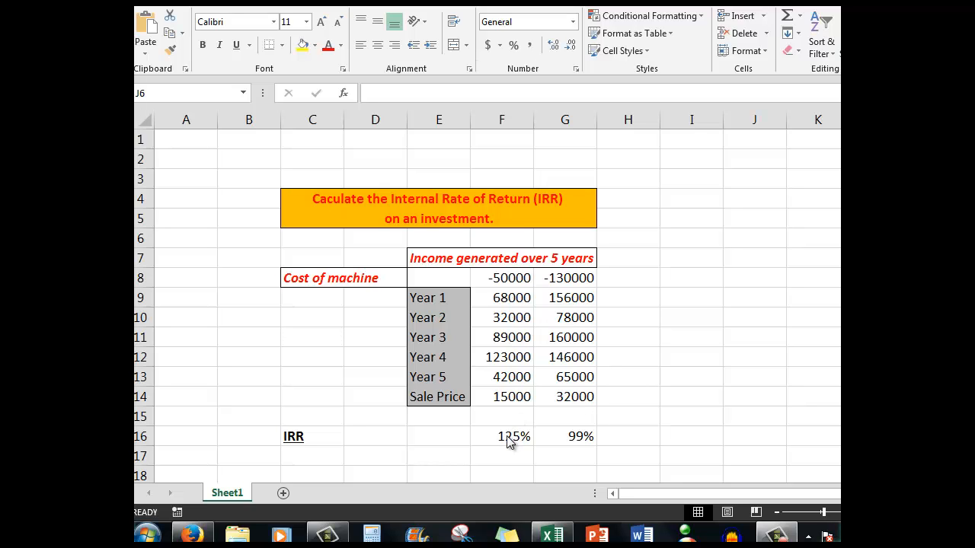
Step: Select cell F16 to reveal its =IRR(F8:F14) formula behind the 125% result
{"action": "left_click", "coordinate": [753, 238]}
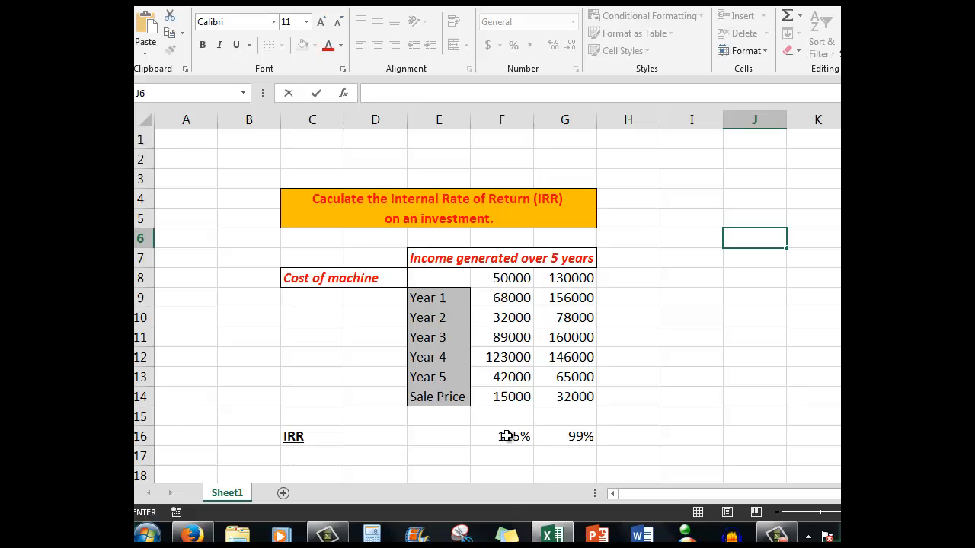
{"action": "left_click", "coordinate": [501, 435]}
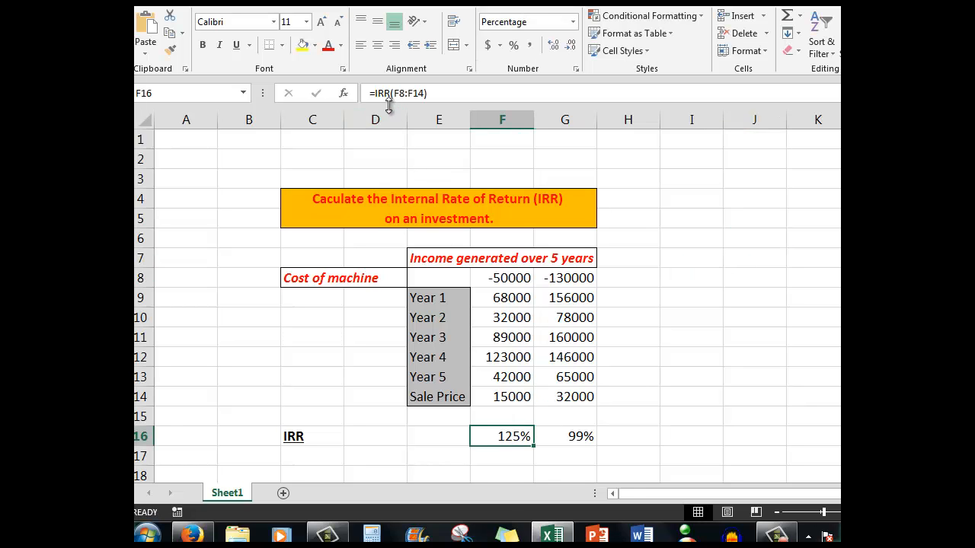
{"action": "mouse_move", "coordinate": [491, 111]}
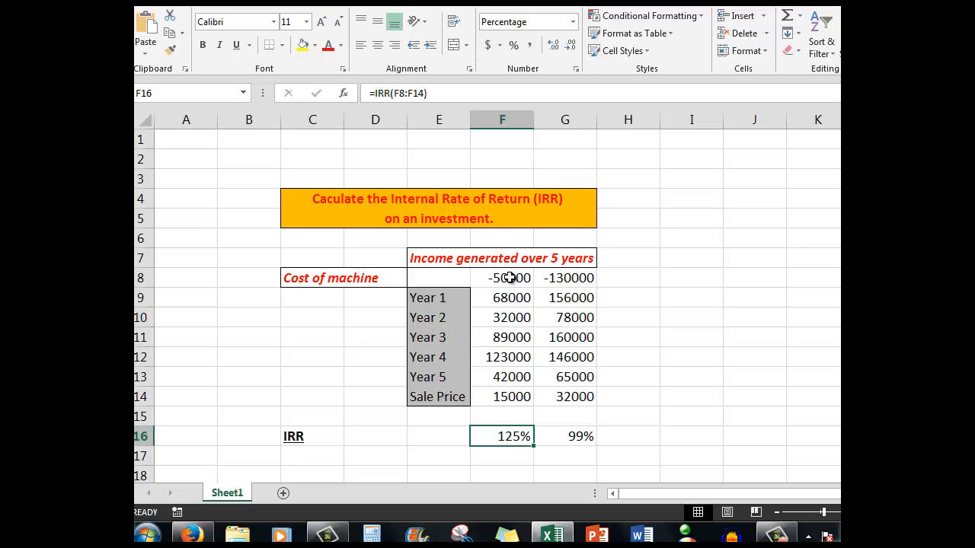
{"action": "mouse_move", "coordinate": [508, 369]}
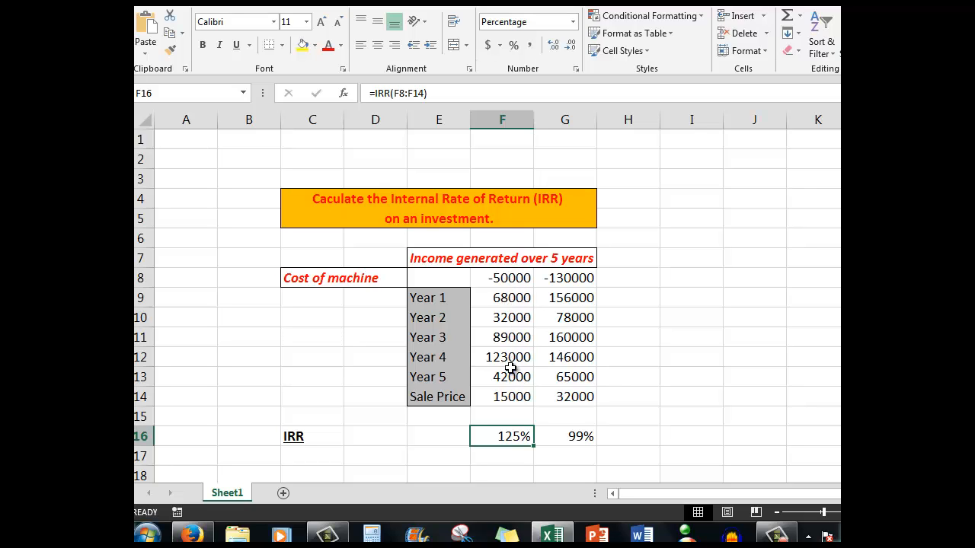
{"action": "mouse_move", "coordinate": [518, 331]}
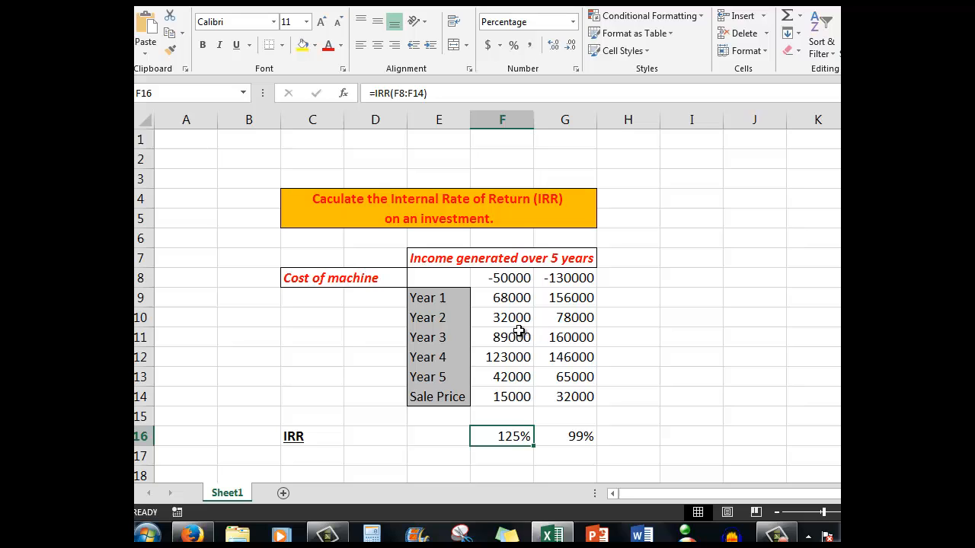
{"action": "mouse_move", "coordinate": [512, 278]}
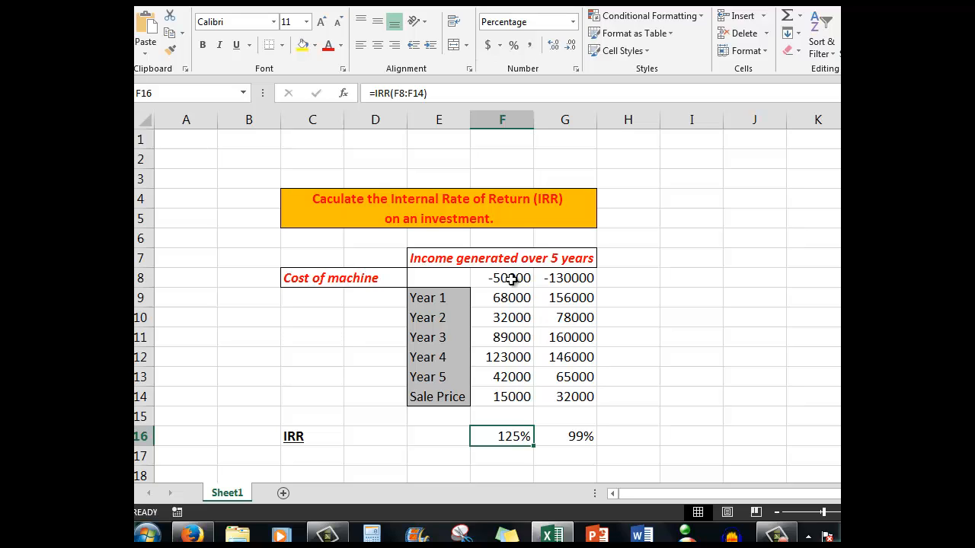
{"action": "mouse_move", "coordinate": [506, 332]}
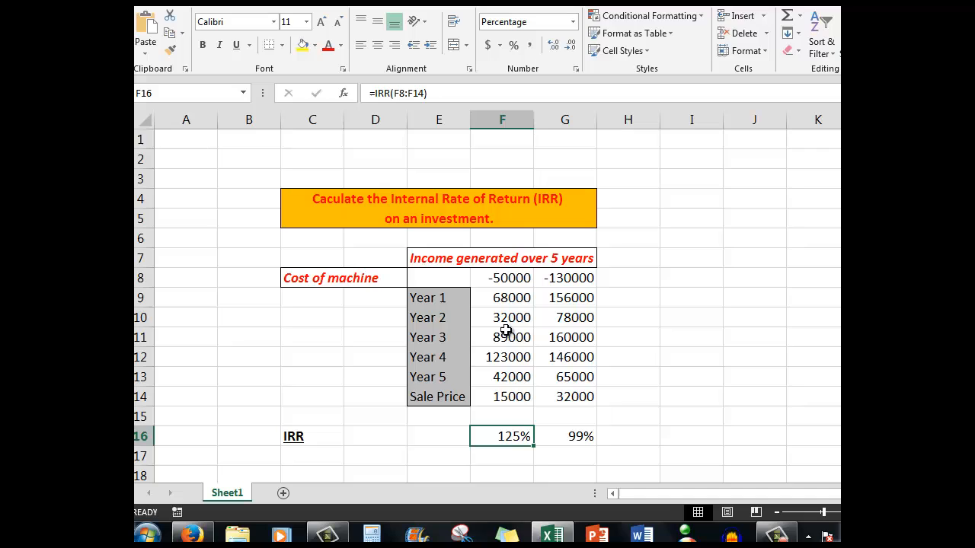
{"action": "mouse_move", "coordinate": [508, 397]}
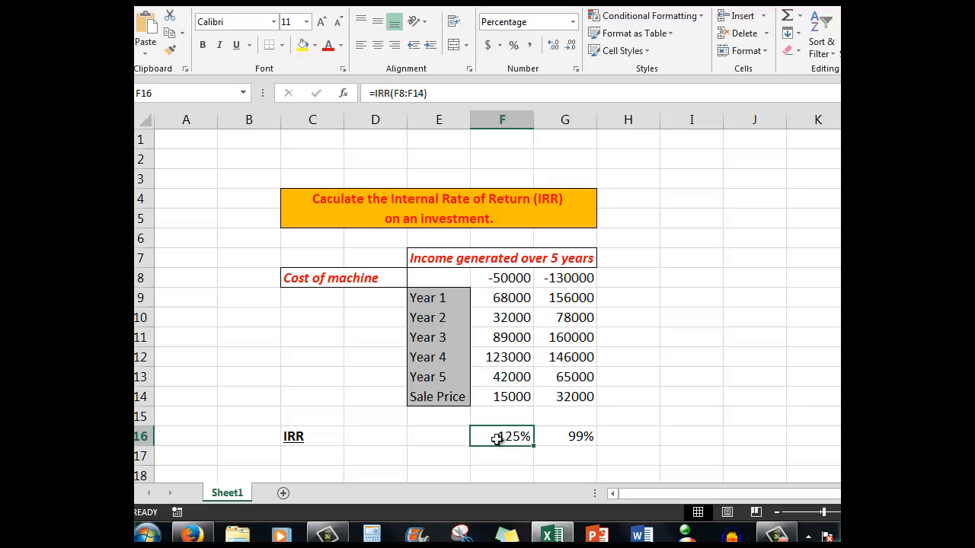
{"action": "mouse_move", "coordinate": [571, 281]}
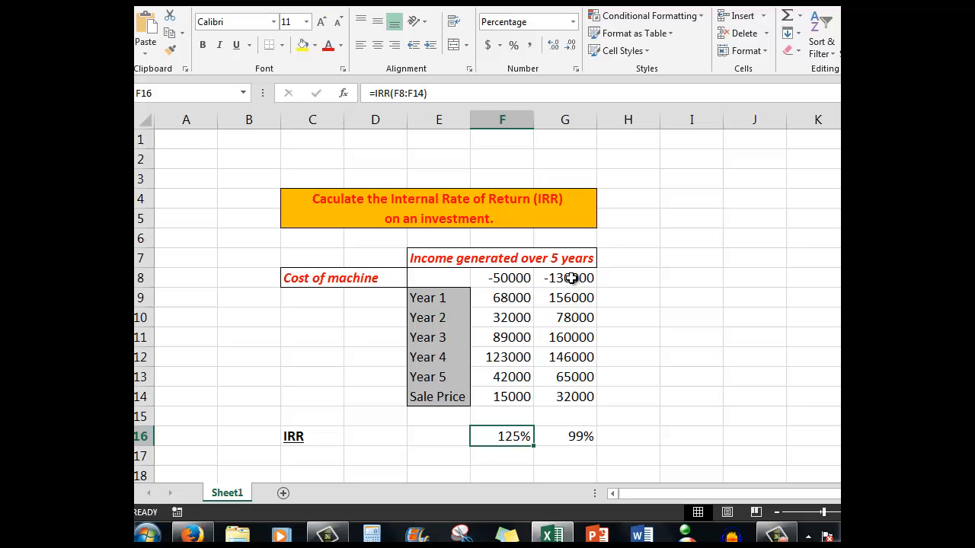
{"action": "mouse_move", "coordinate": [570, 312]}
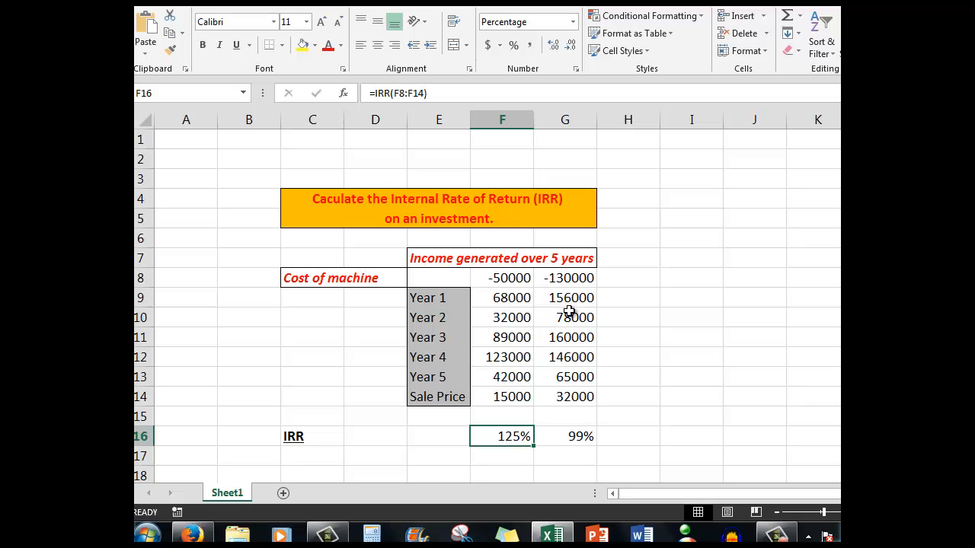
{"action": "mouse_move", "coordinate": [575, 376]}
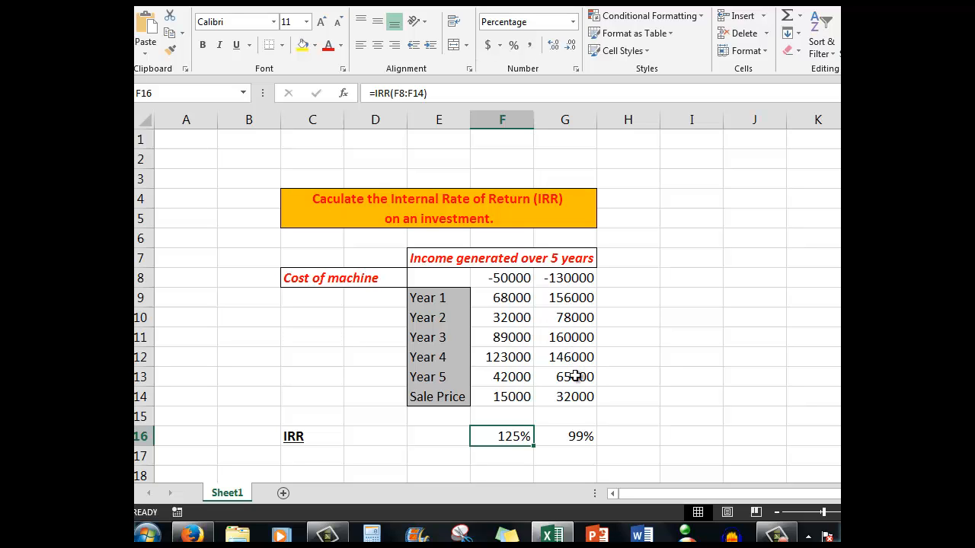
{"action": "mouse_move", "coordinate": [574, 435]}
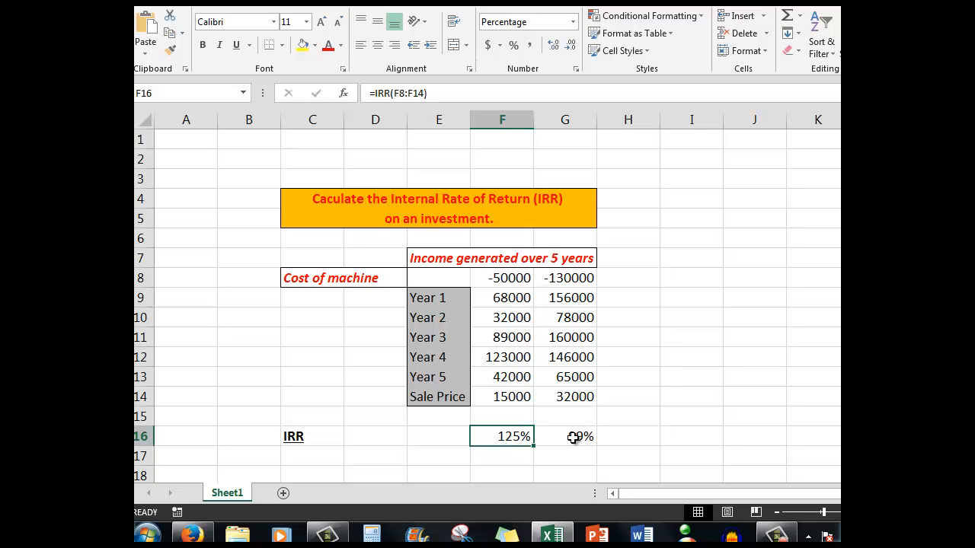
{"action": "mouse_move", "coordinate": [714, 203]}
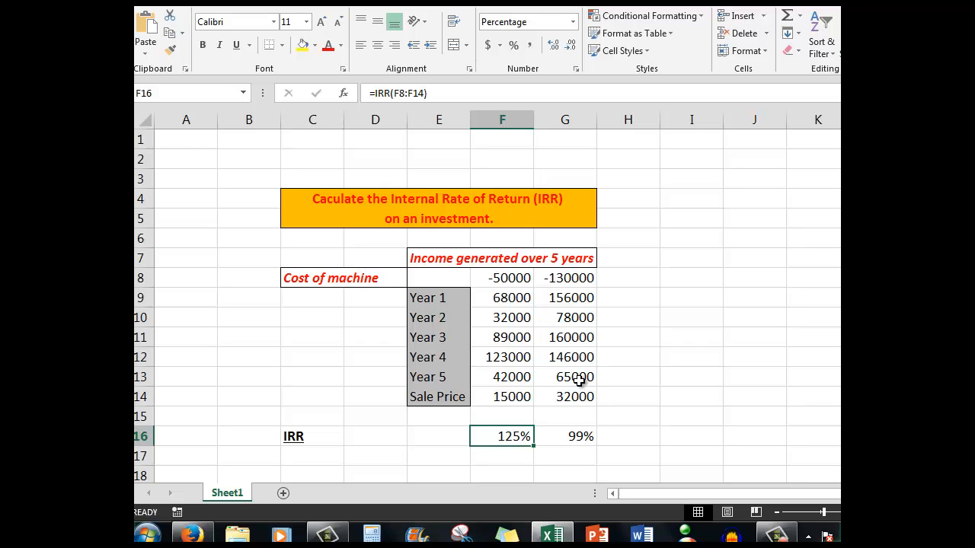
{"action": "mouse_move", "coordinate": [614, 220]}
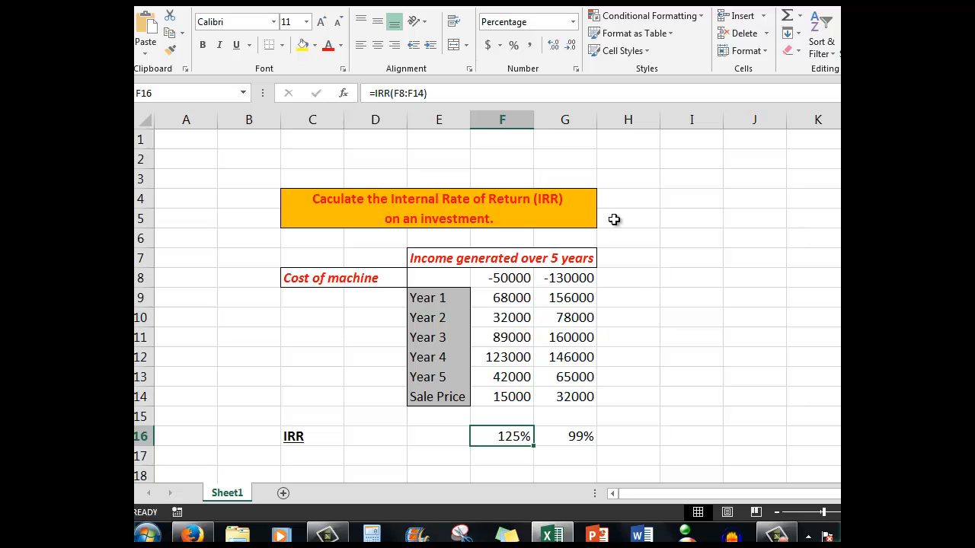
{"action": "mouse_move", "coordinate": [431, 158]}
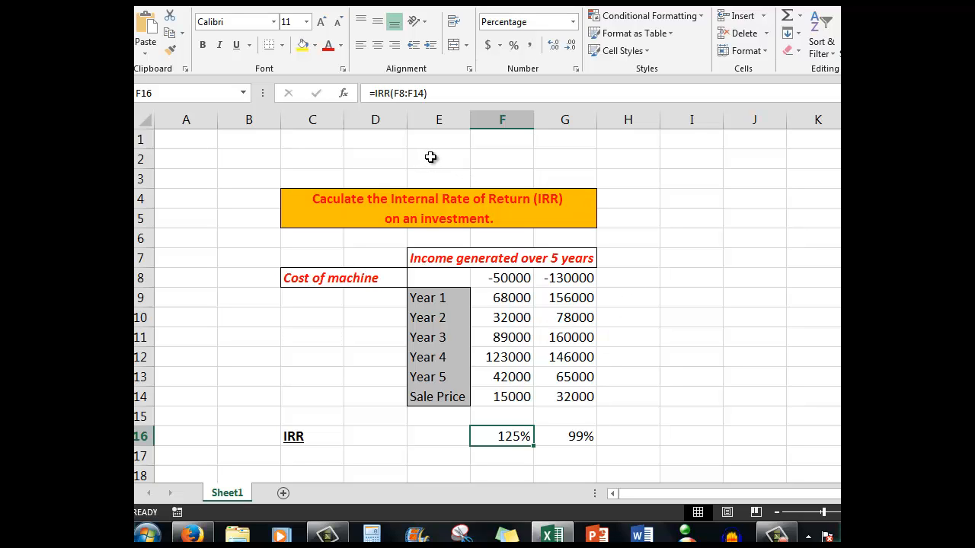